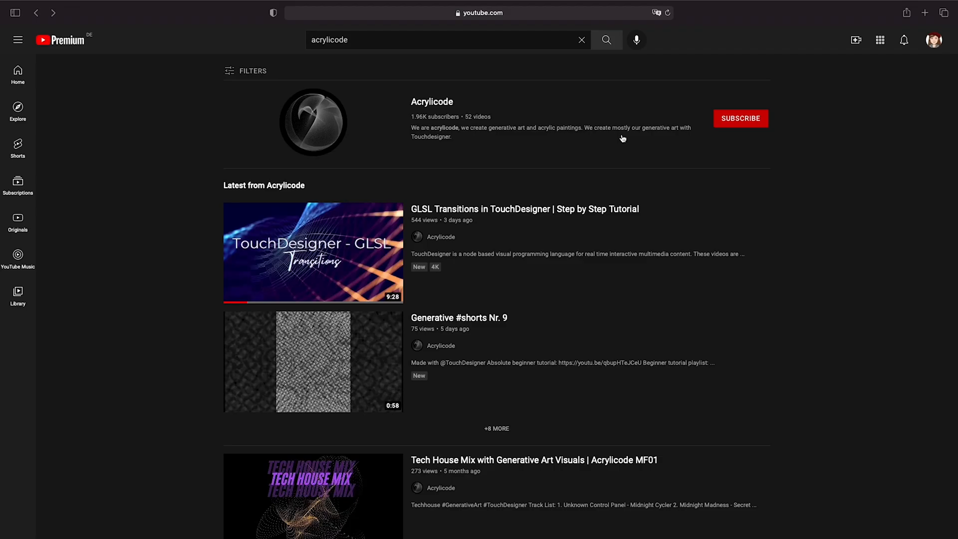
Follow the Patreon link and scroll through the Acrylicode membership tiers
click(739, 118)
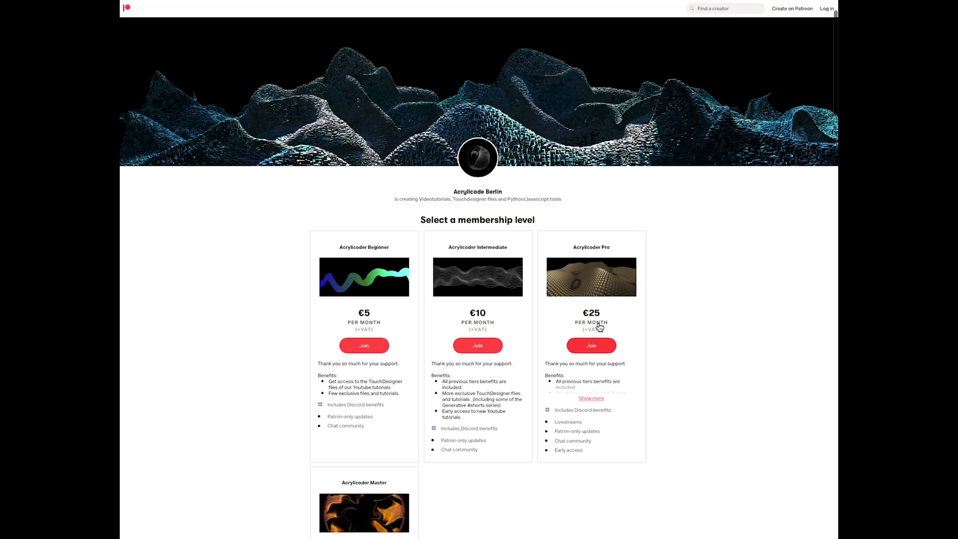
scroll(down, 3)
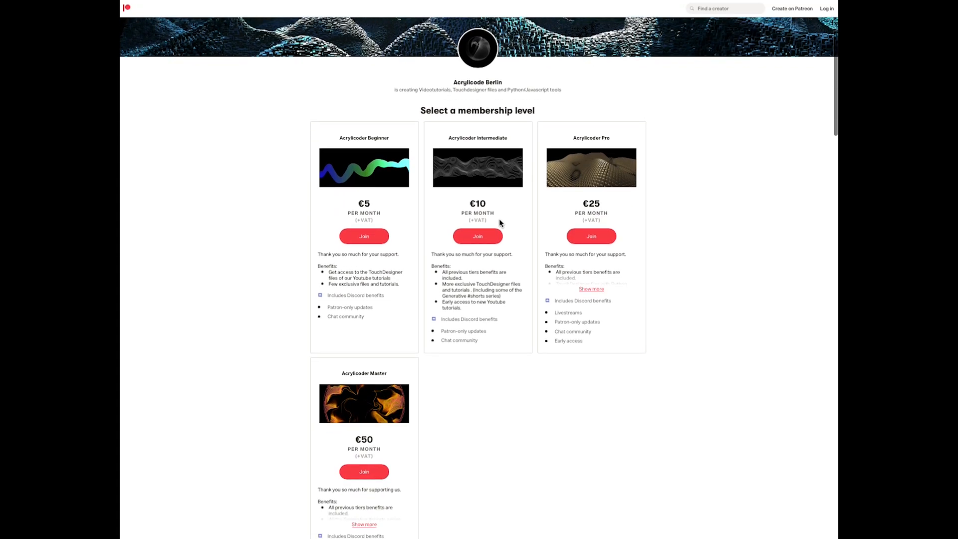
scroll(down, 3)
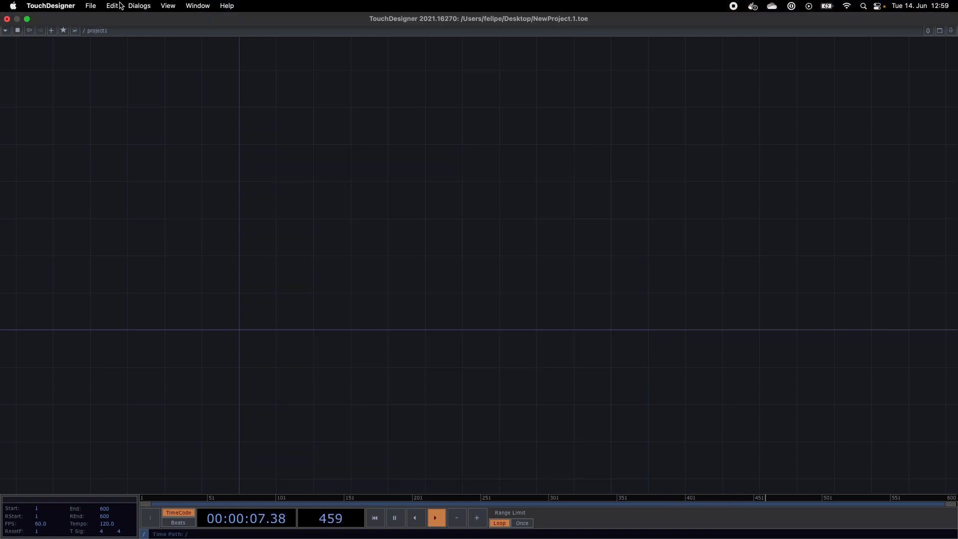
Create a new MIDI Device Mapper mapping with MPKmini2 as the In Device
click(139, 6)
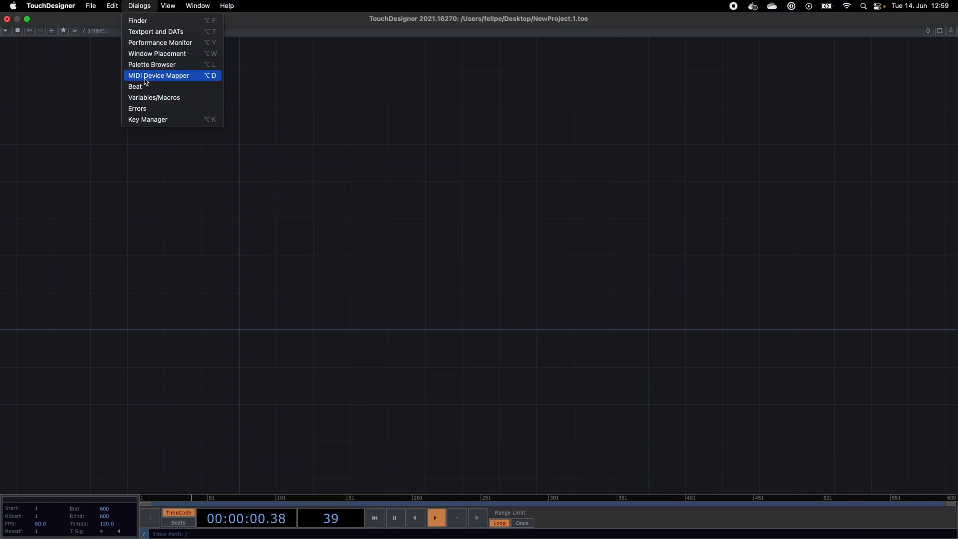
click(159, 74)
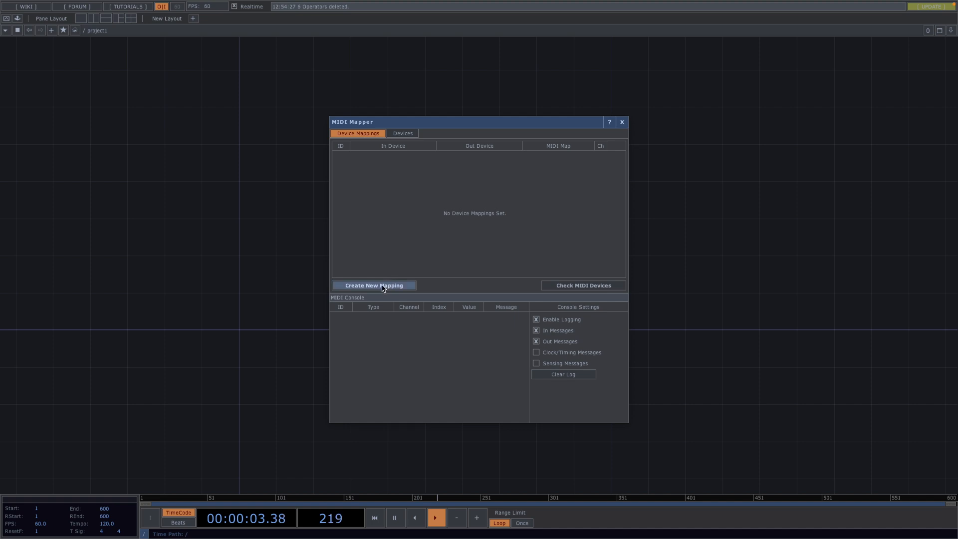
click(374, 284)
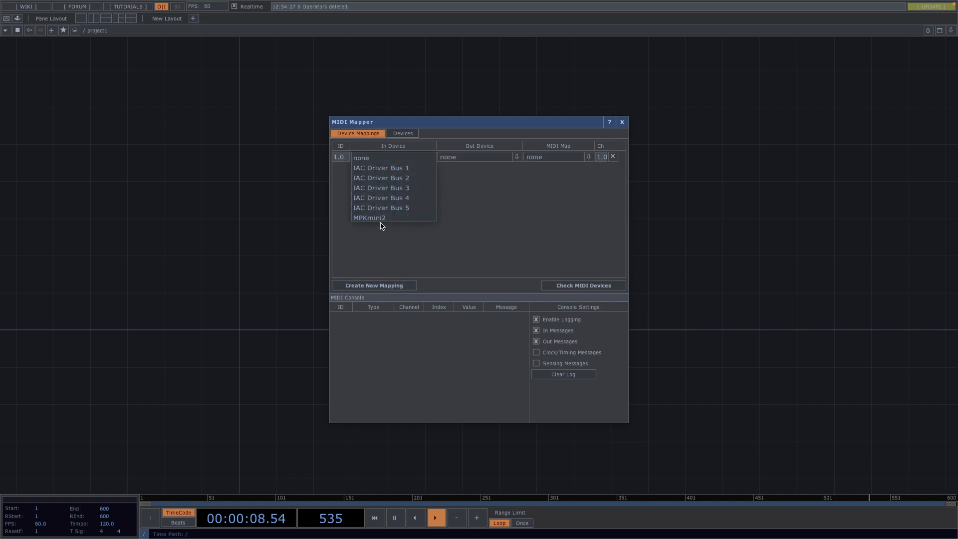
click(369, 217)
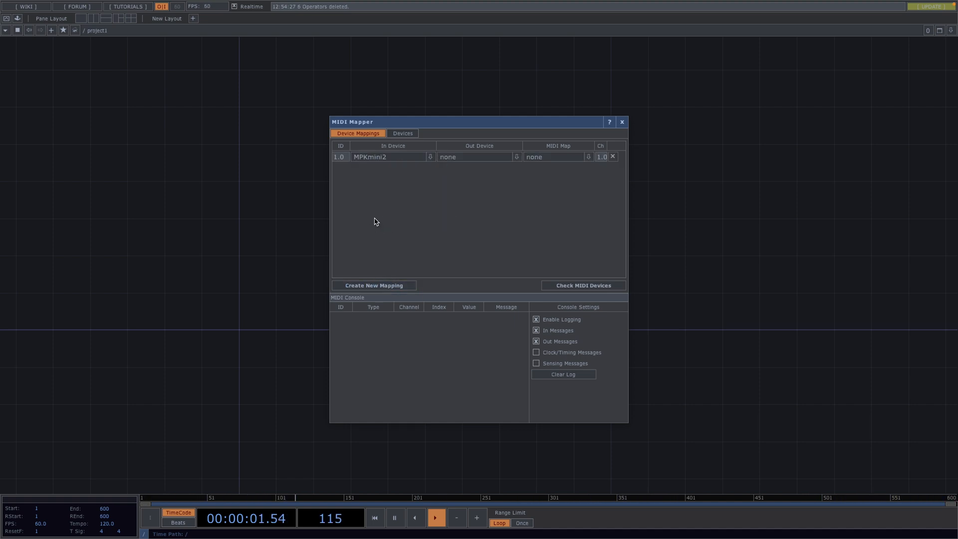
click(621, 122)
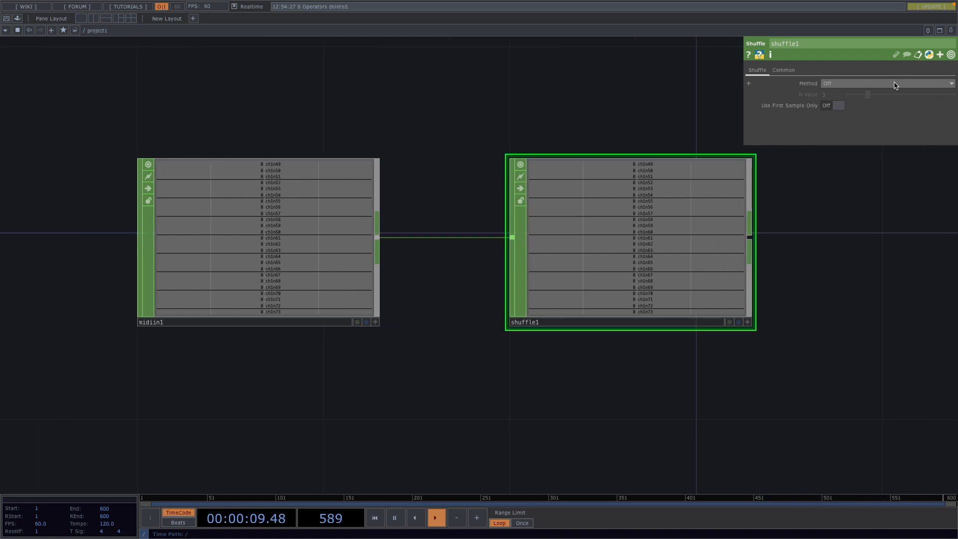
Set the Shuffle CHOP method to Sequence All Channels
click(887, 83)
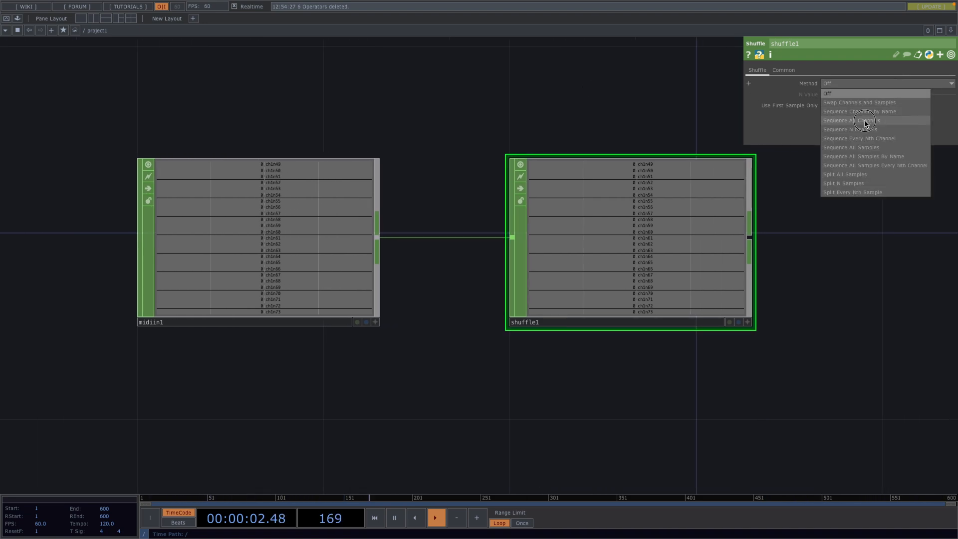
click(858, 121)
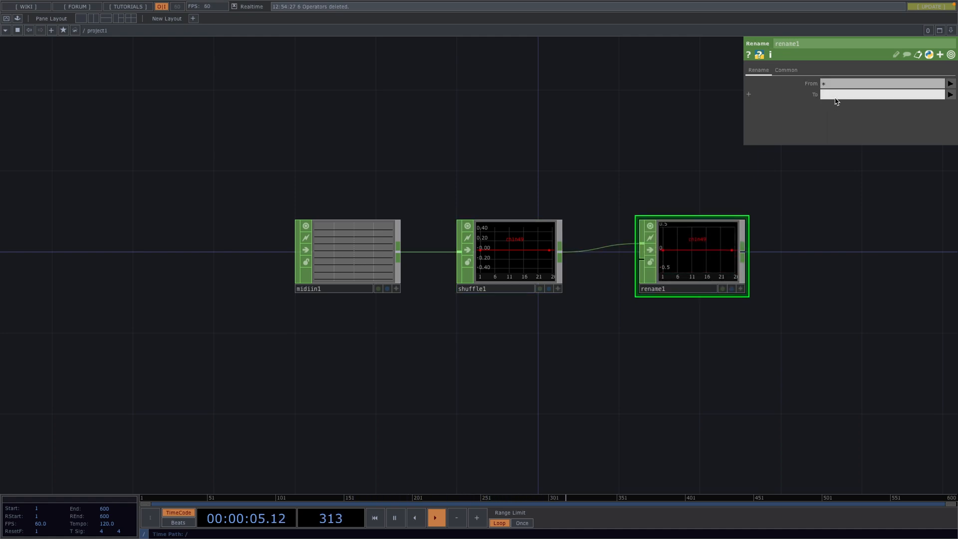
Rename the combined channel to 'size' in the Rename CHOP
text(size)
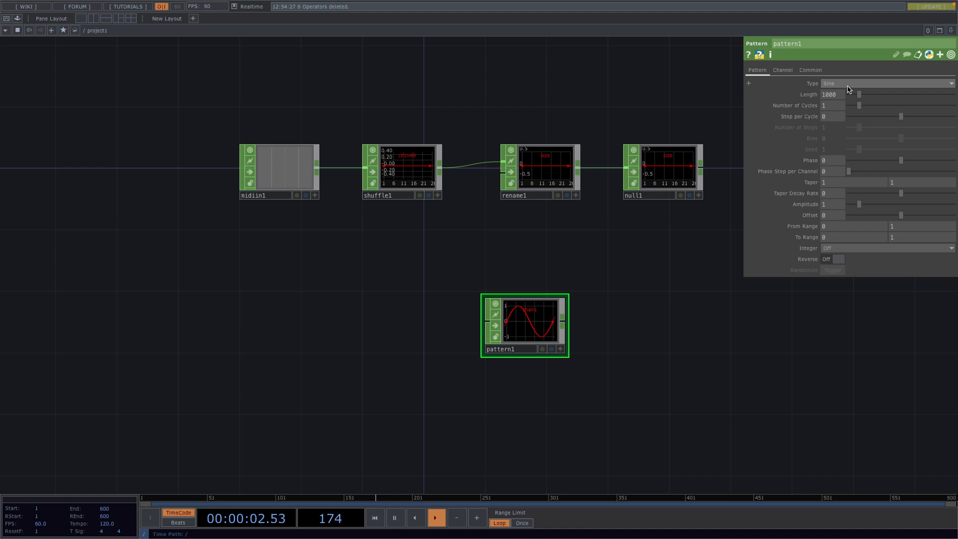
Set the Pattern CHOP to a ramp with length 25 referencing null1
click(886, 83)
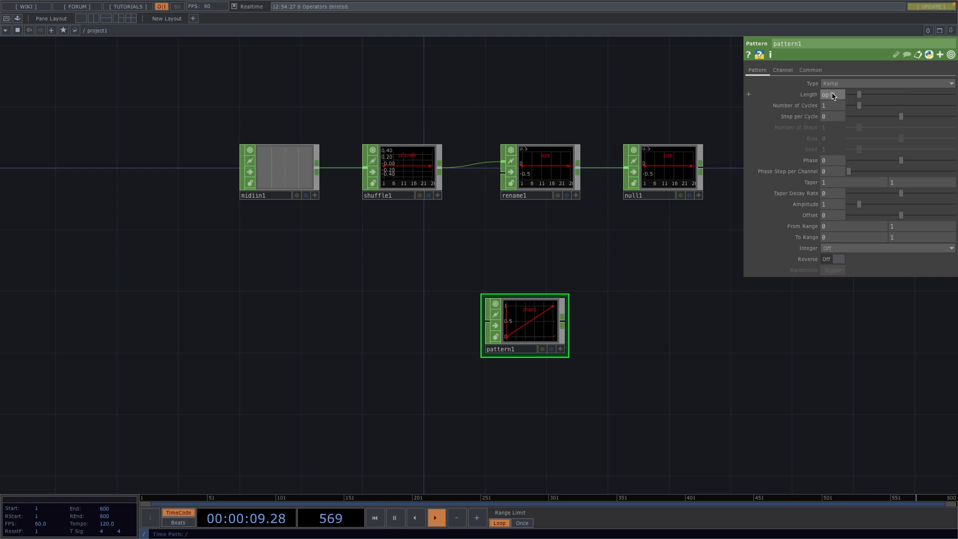
text(`null1)
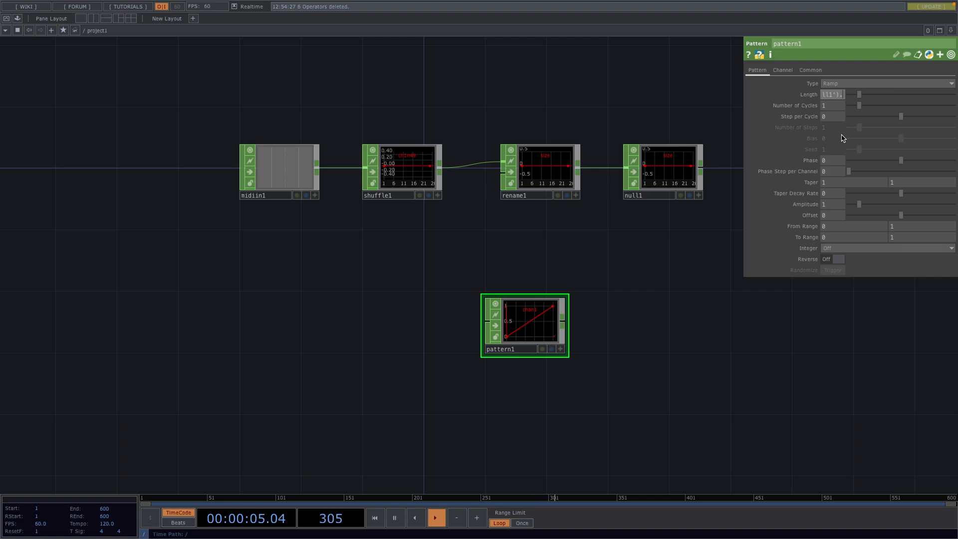
text(25)
text(mer)
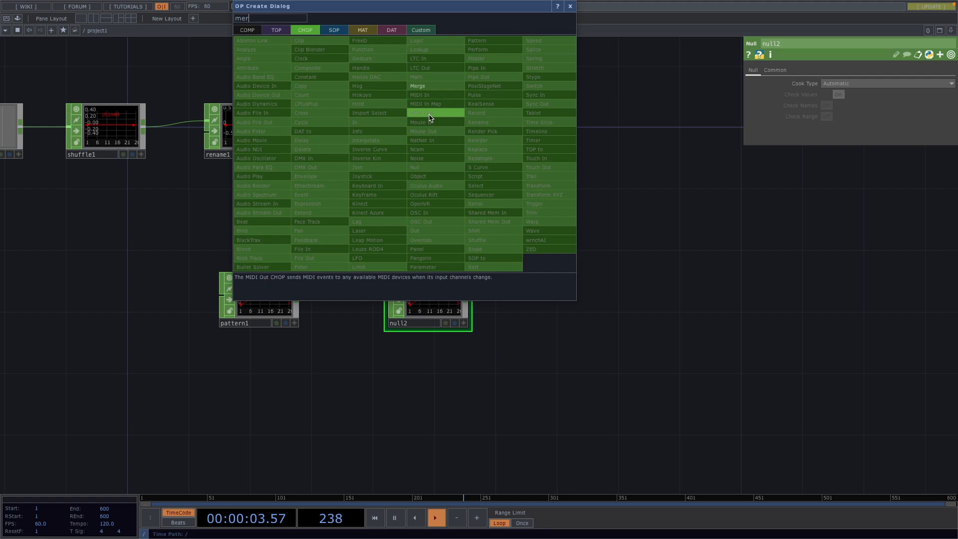
Merge the ramp with the size channel into a Null renamed 'instance_data'
click(417, 86)
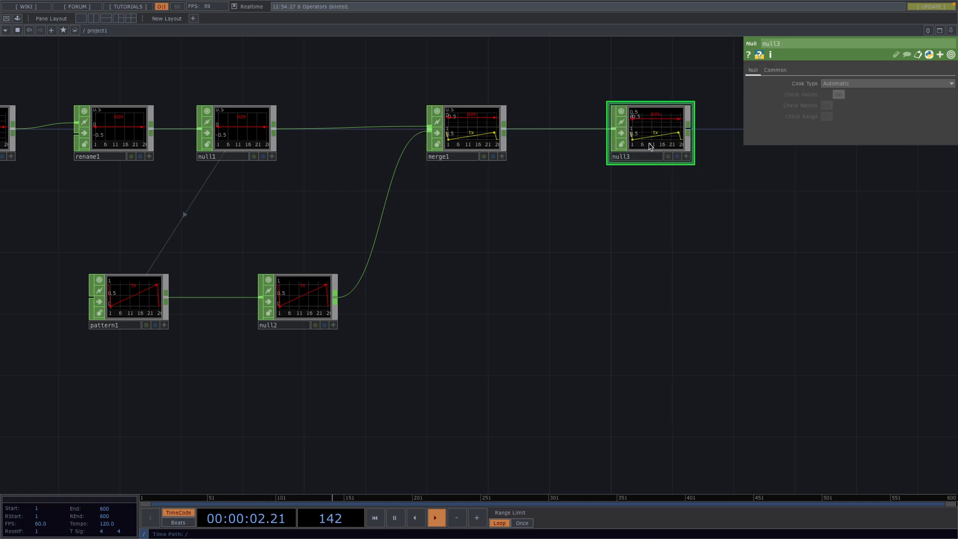
double_click(622, 156)
text(tr)
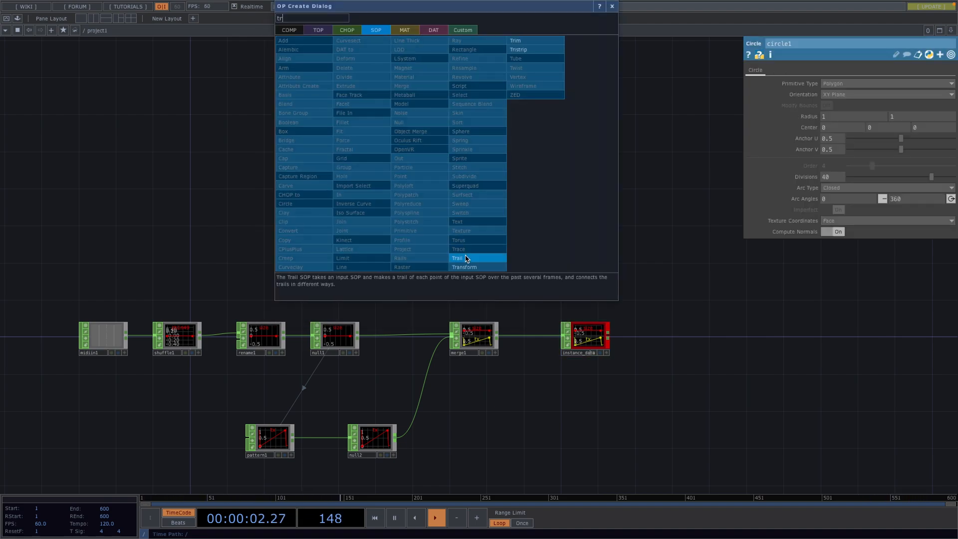
Add a Transform after the circle, a Constant material, and start a Render TOP
click(464, 268)
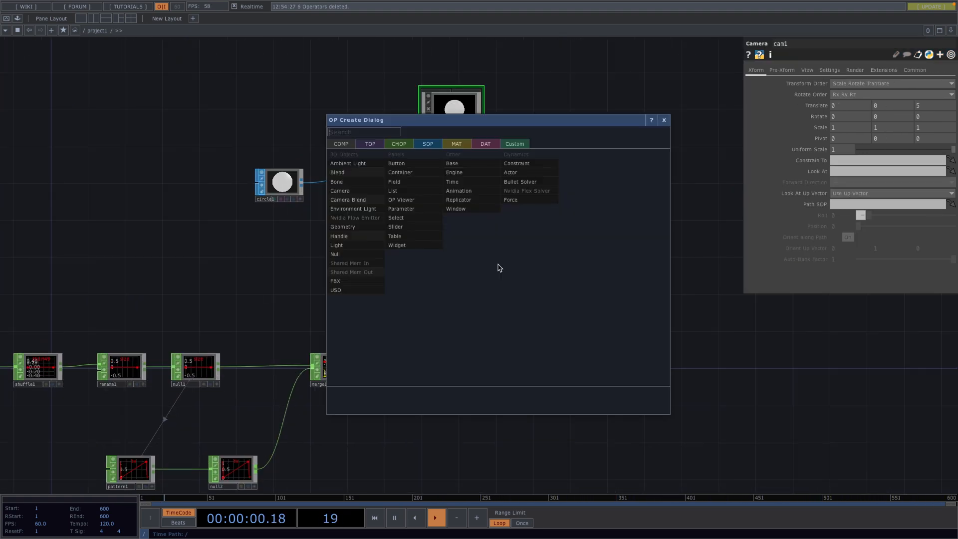
click(456, 144)
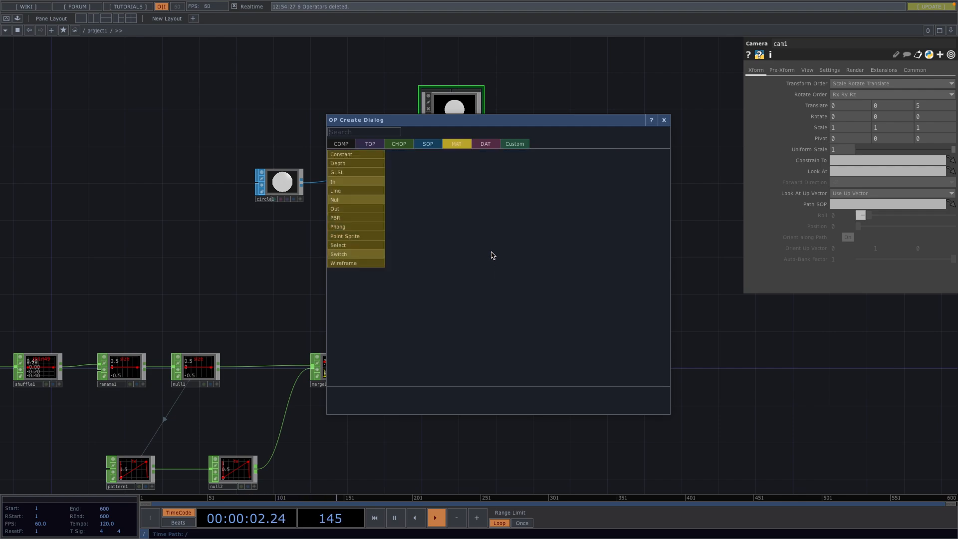
click(341, 153)
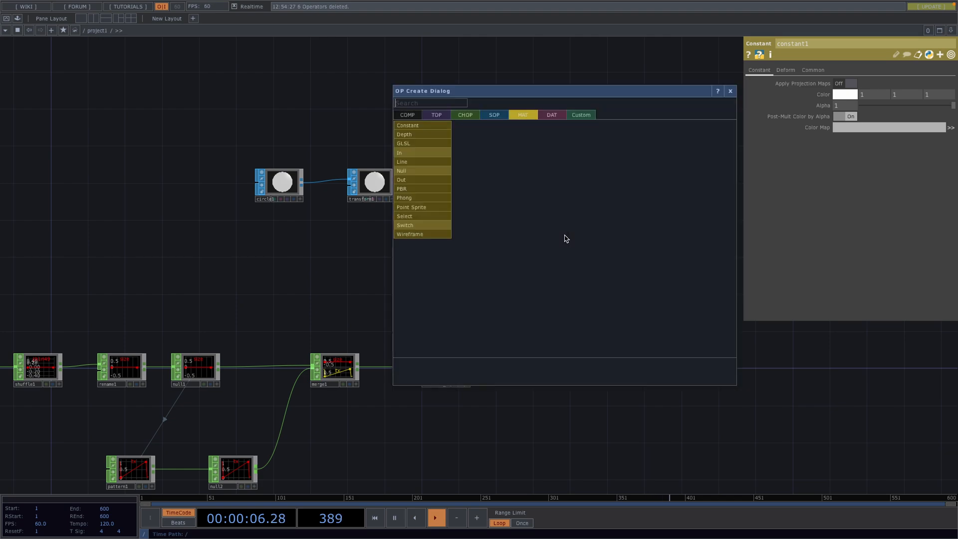
text(re)
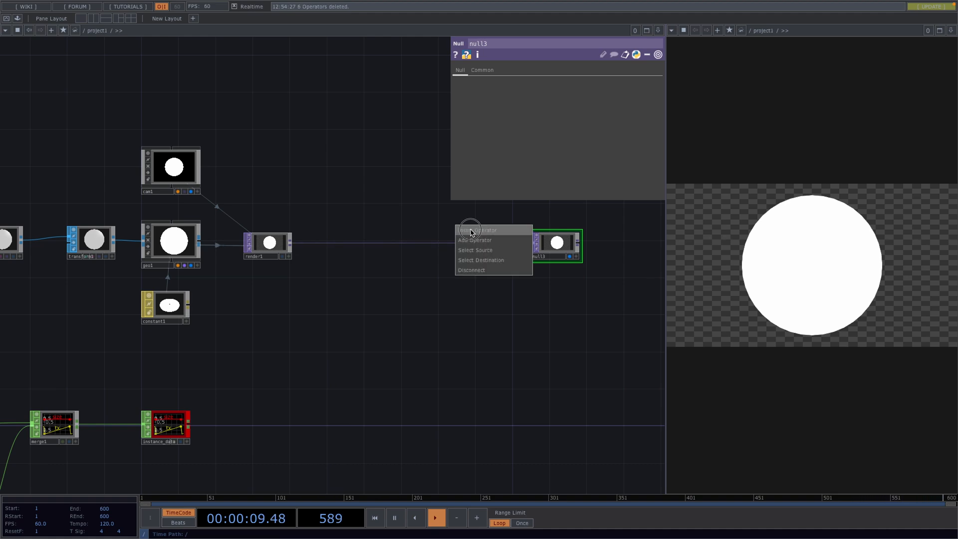
Insert an RGB Key after the render and shrink the circle's uniform scale to a dot
click(475, 239)
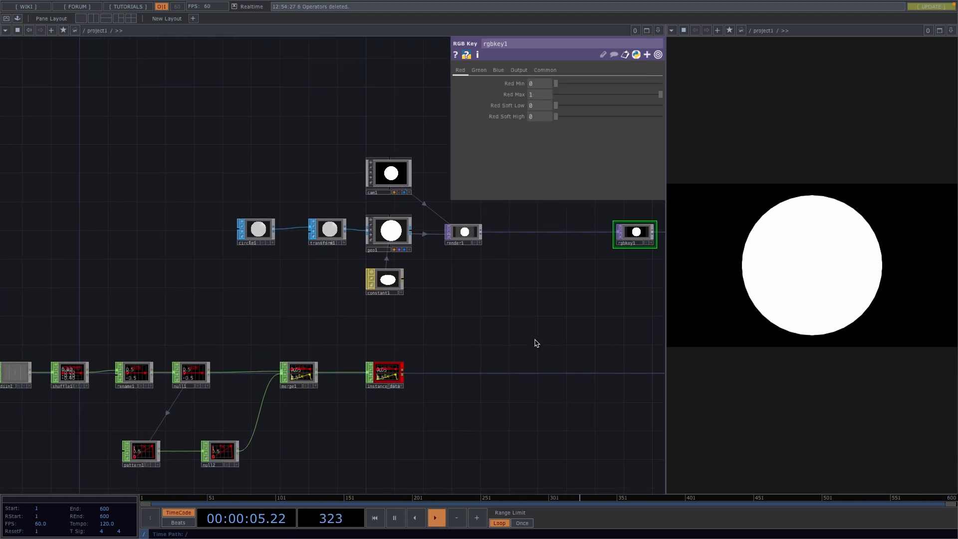
click(327, 230)
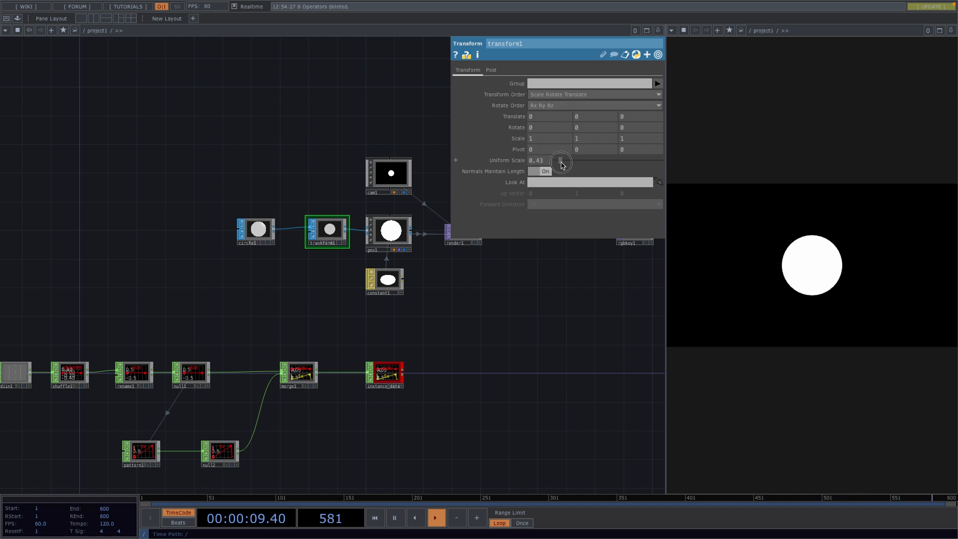
drag(560, 164, 556, 164)
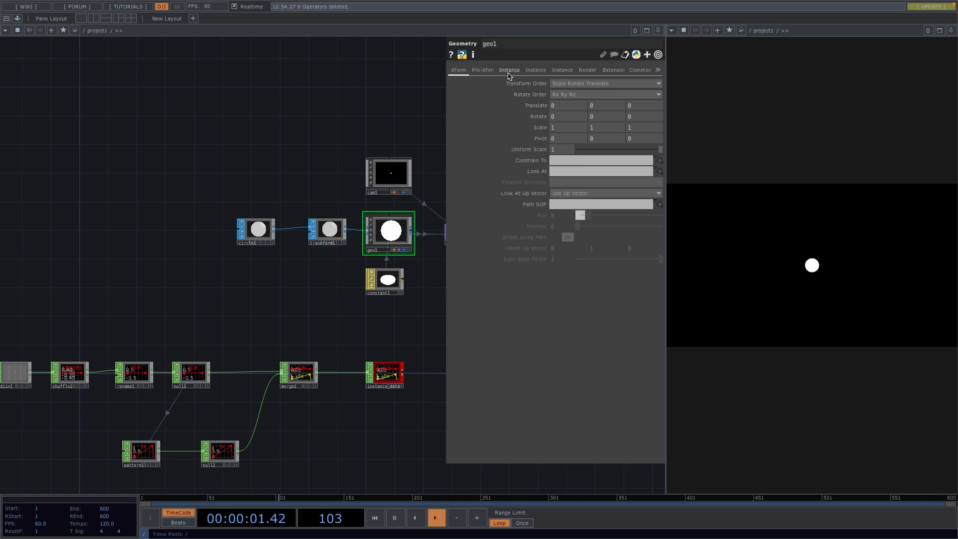
Turn geo1 instancing on from instance_data with Translate X set to tx
click(509, 70)
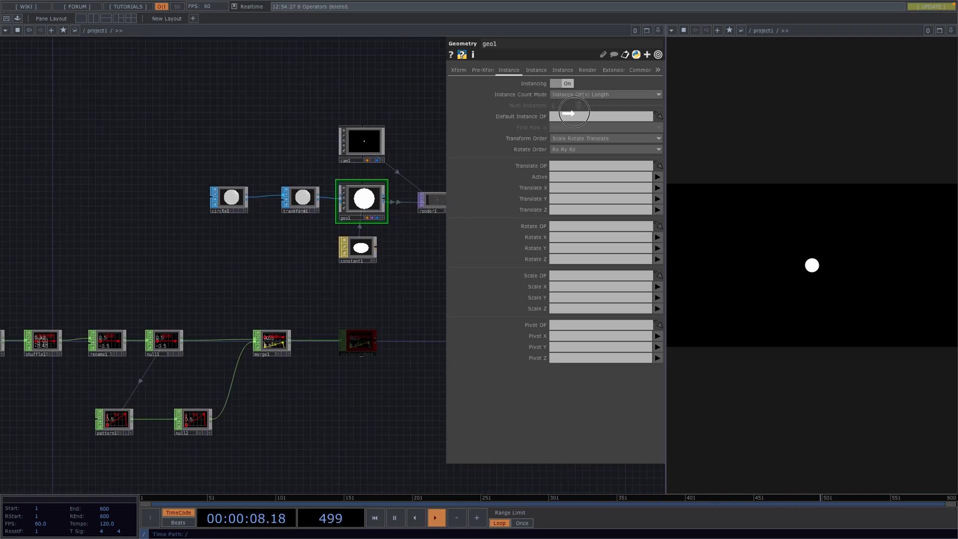
text(instance_data)
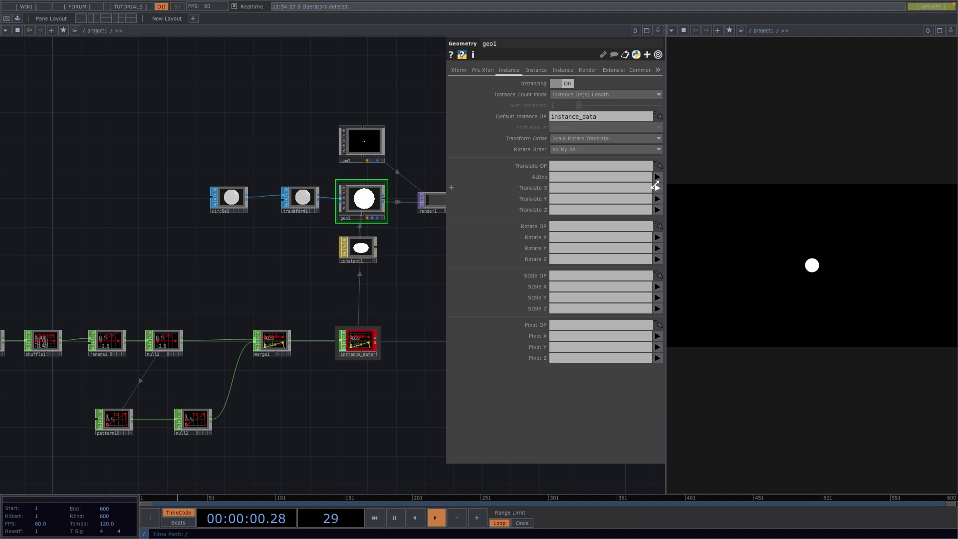
text(tx)
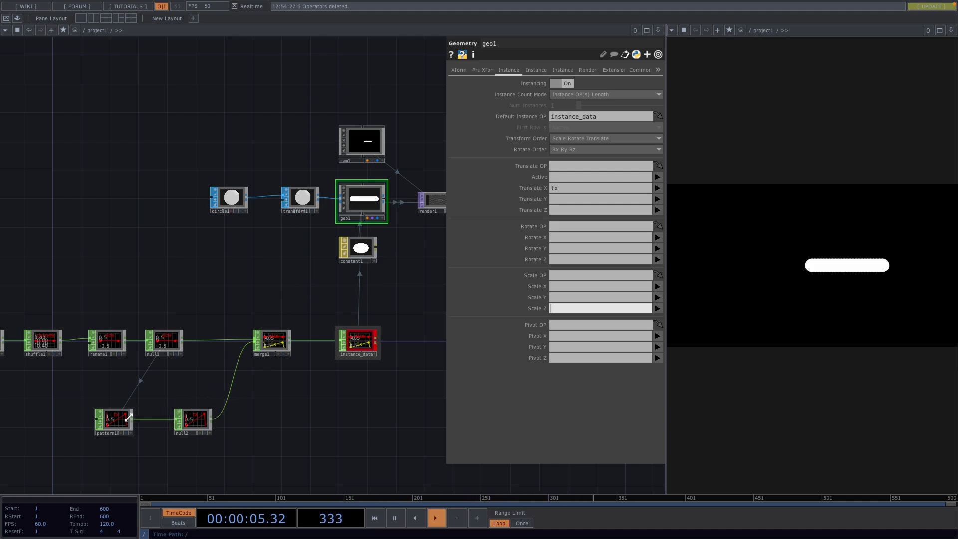
click(113, 421)
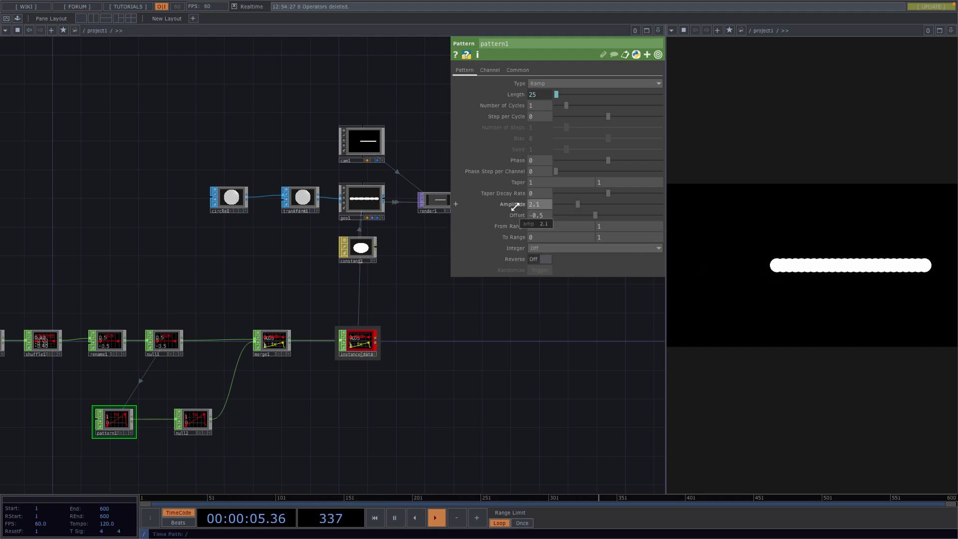
Reference pattern1's Offset to half the amplitude (me.par.amp/2) so the row stays centred
right_click(535, 203)
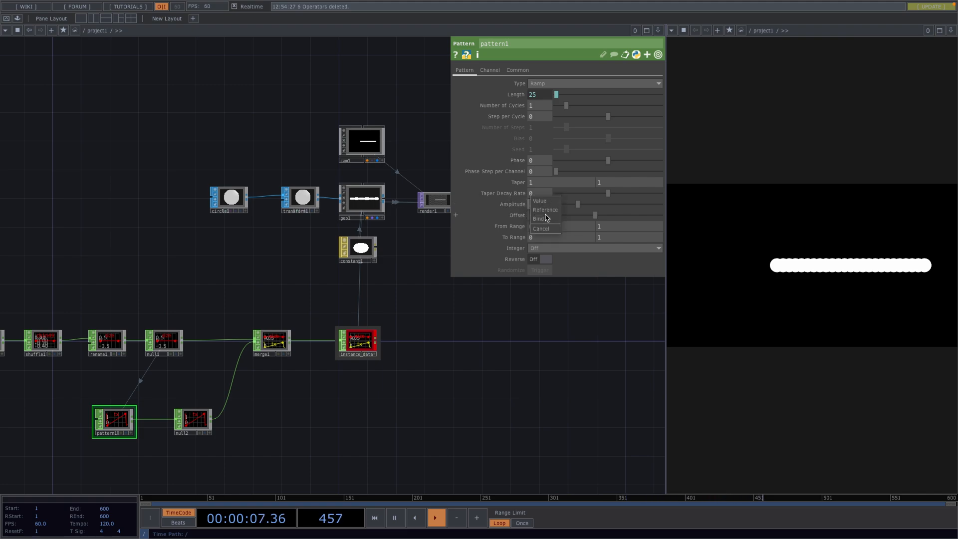
click(539, 218)
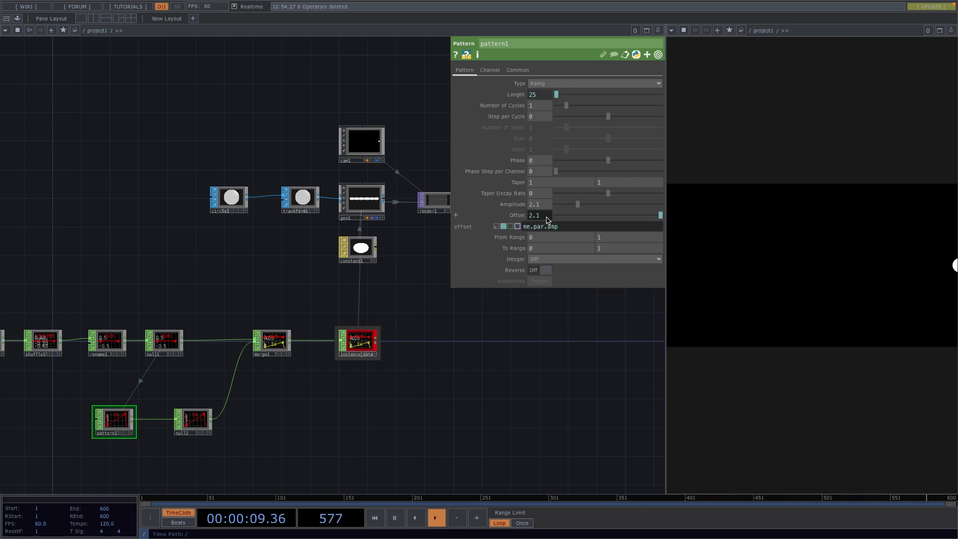
text(/2)
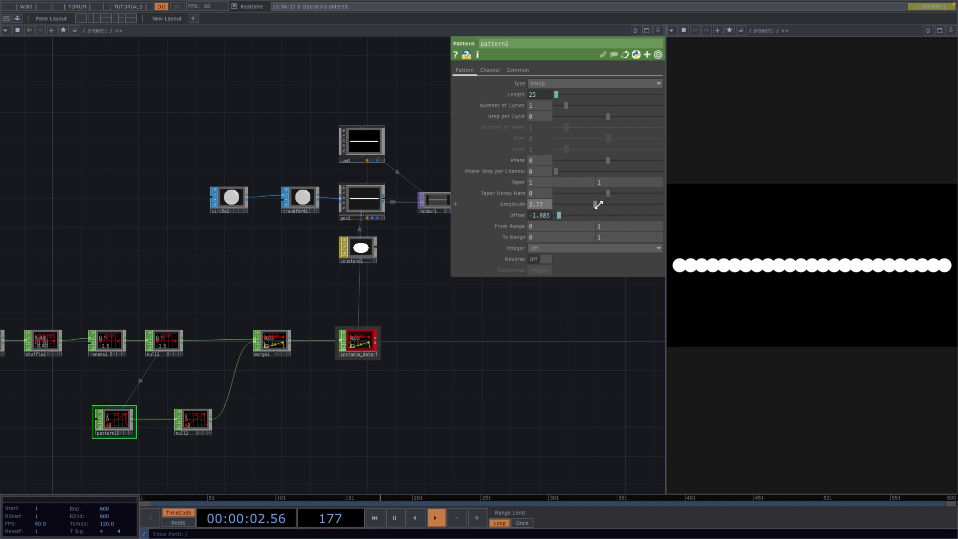
click(299, 198)
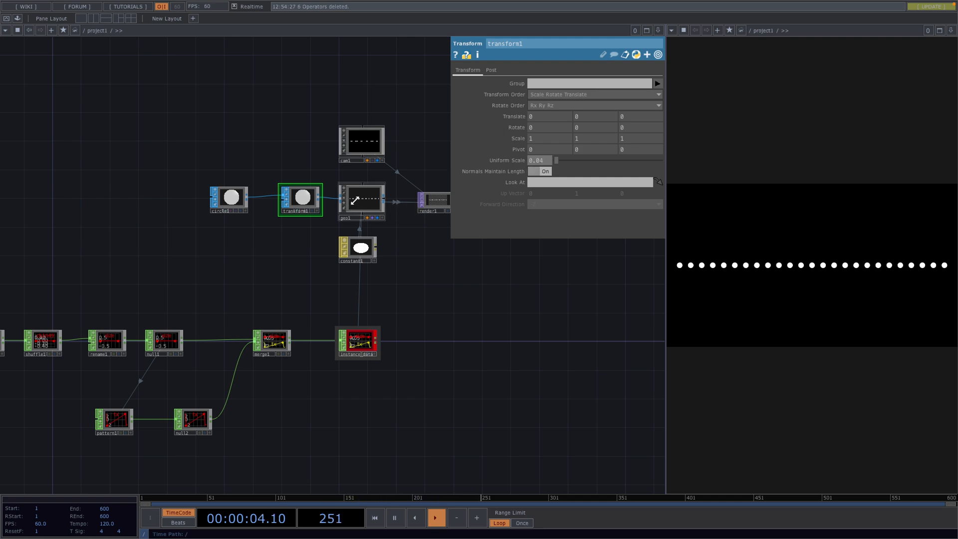
Set geo1's Translate Y to -1.02 so the dot row sits at the bottom edge
click(362, 201)
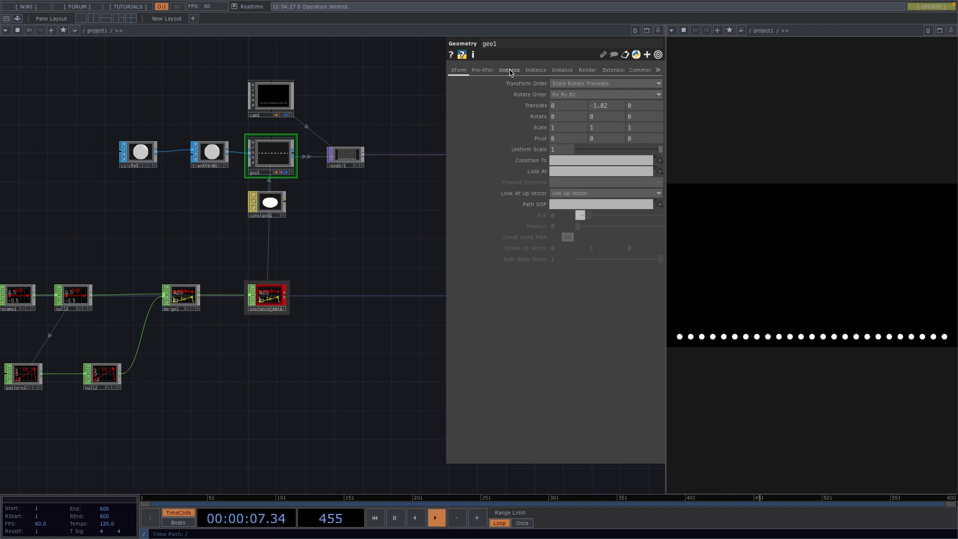
click(508, 70)
text(fe)
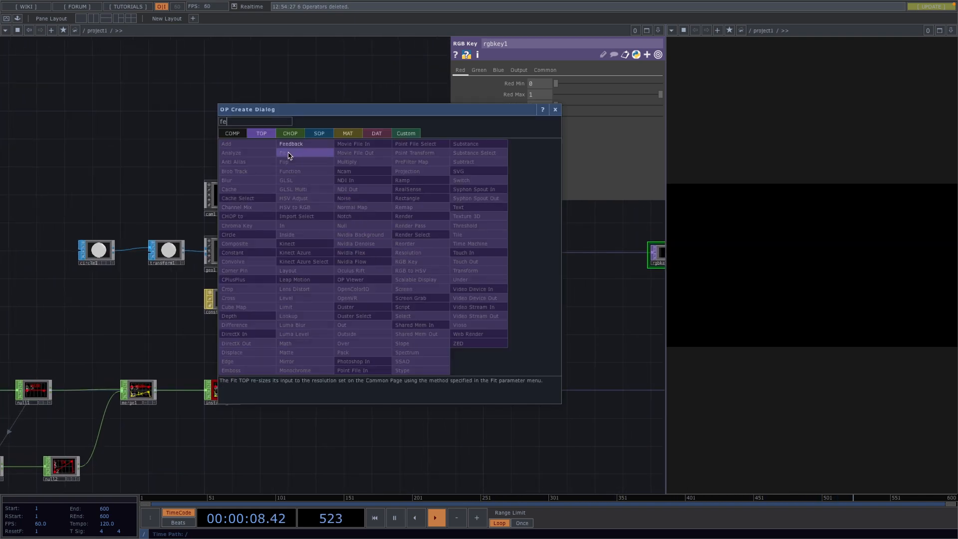
Add a Feedback TOP and a Composite TOP after render1, then begin searching for a Level operator
click(291, 144)
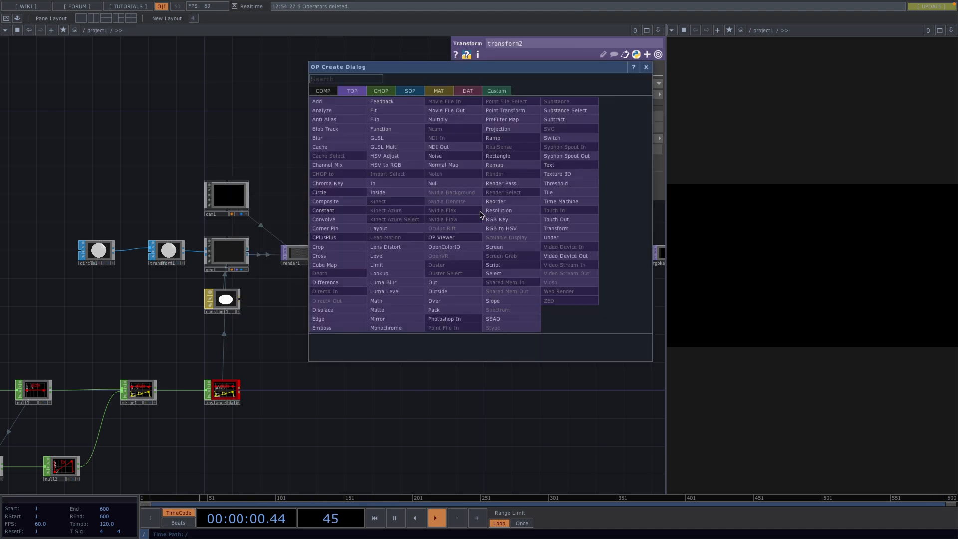
text(comp)
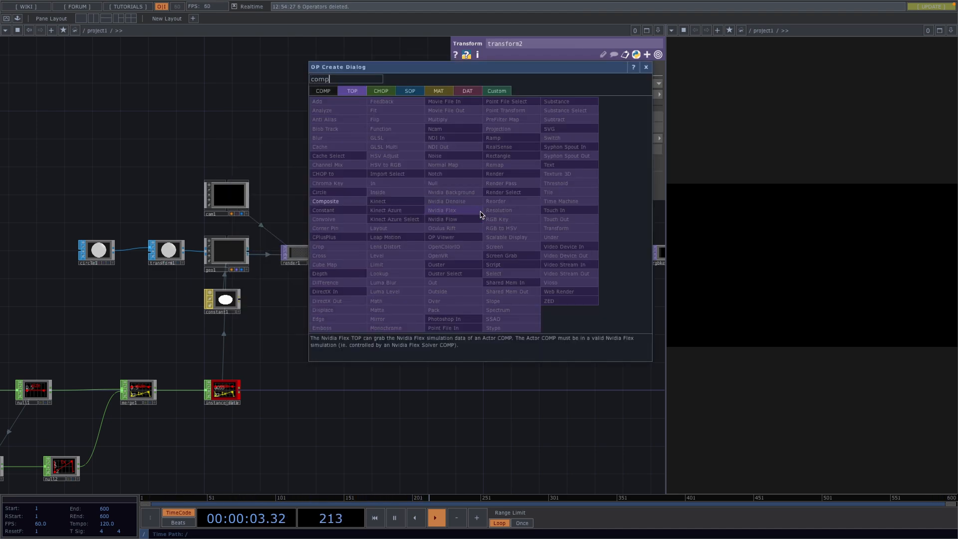
click(325, 201)
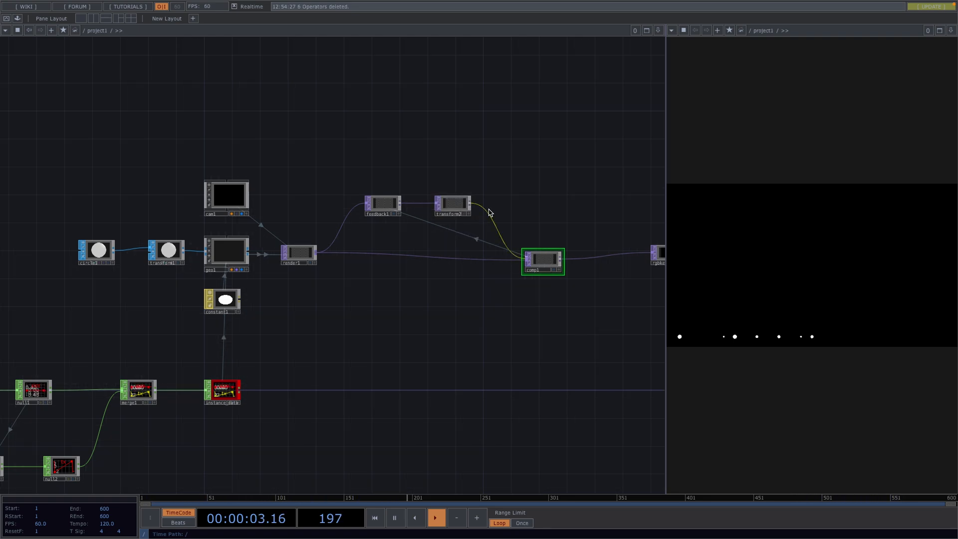
text(leve)
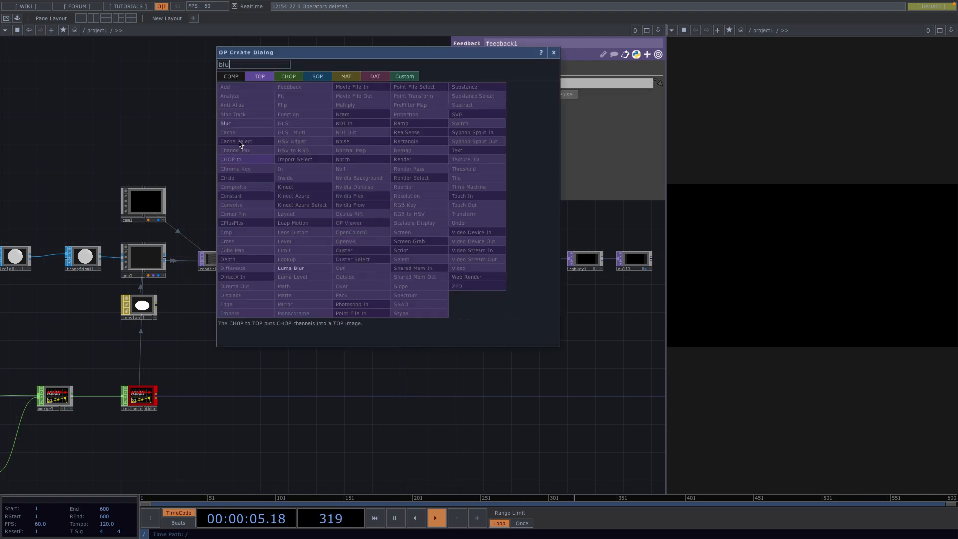
Place blur1 after transform2 and raise its Filter Size to 7
click(225, 124)
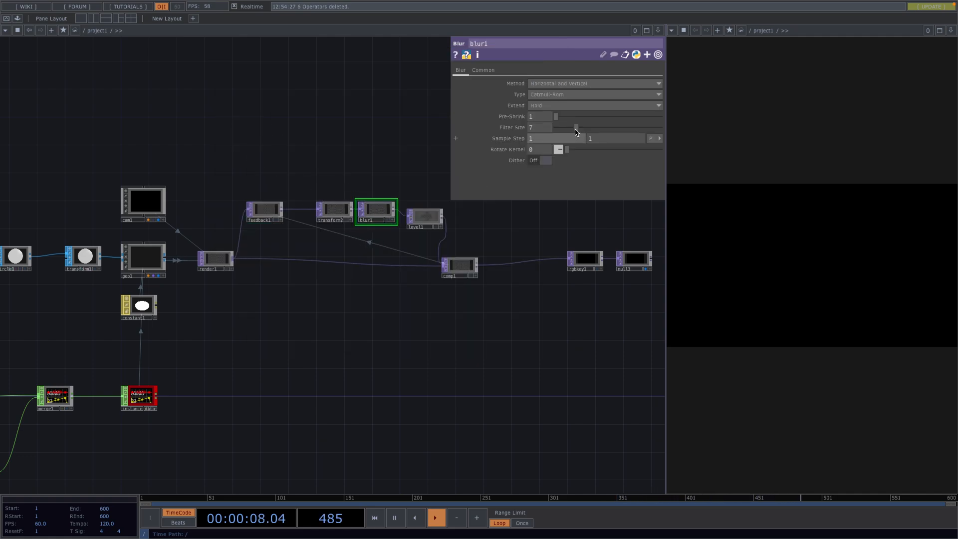
drag(575, 127, 584, 127)
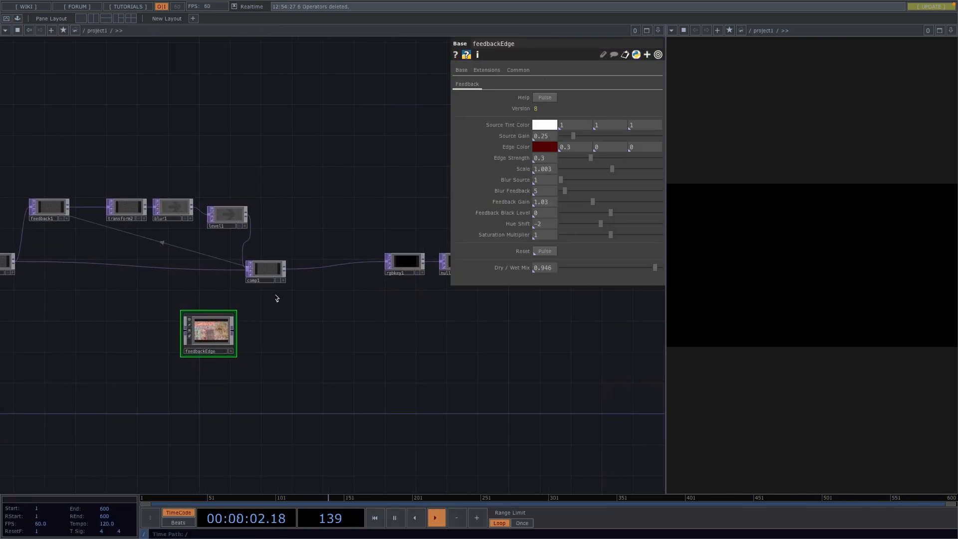
Wire feedbackEdge between comp1 and rgbkey1 and set its Edge Color to a teal hue
drag(208, 333, 316, 318)
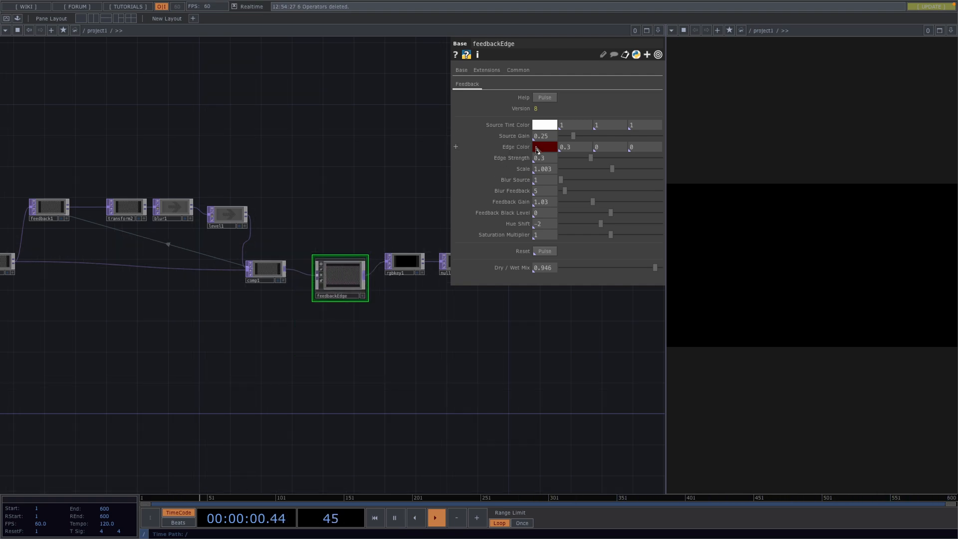
click(545, 147)
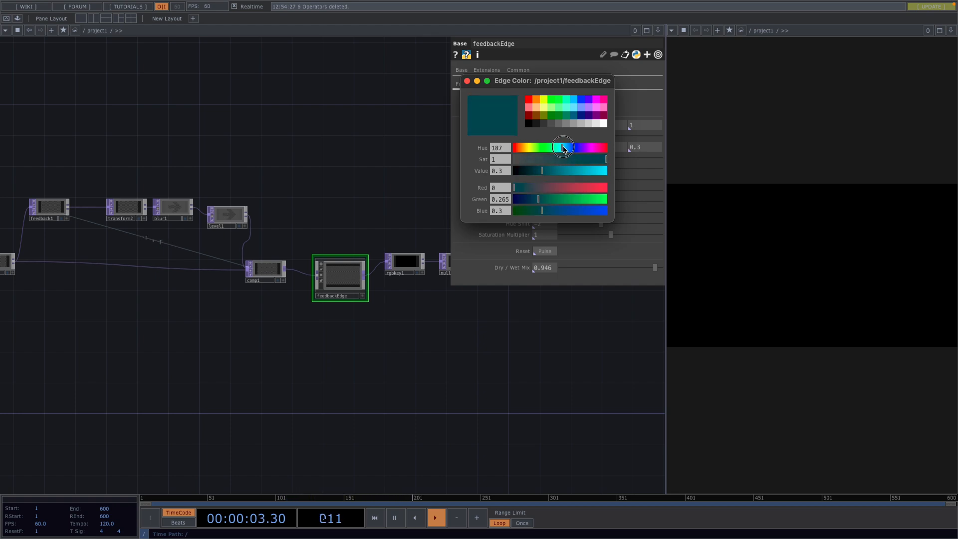
drag(541, 171, 553, 170)
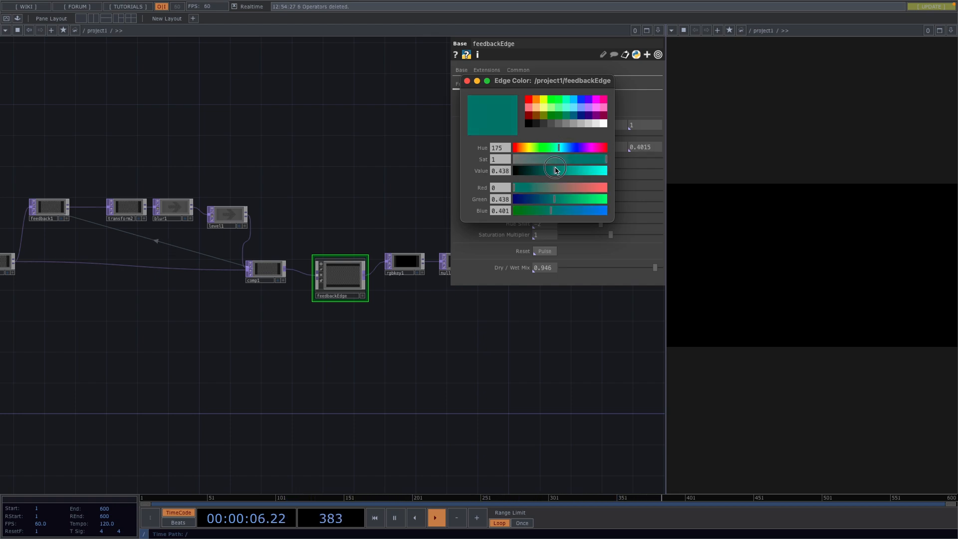
click(467, 81)
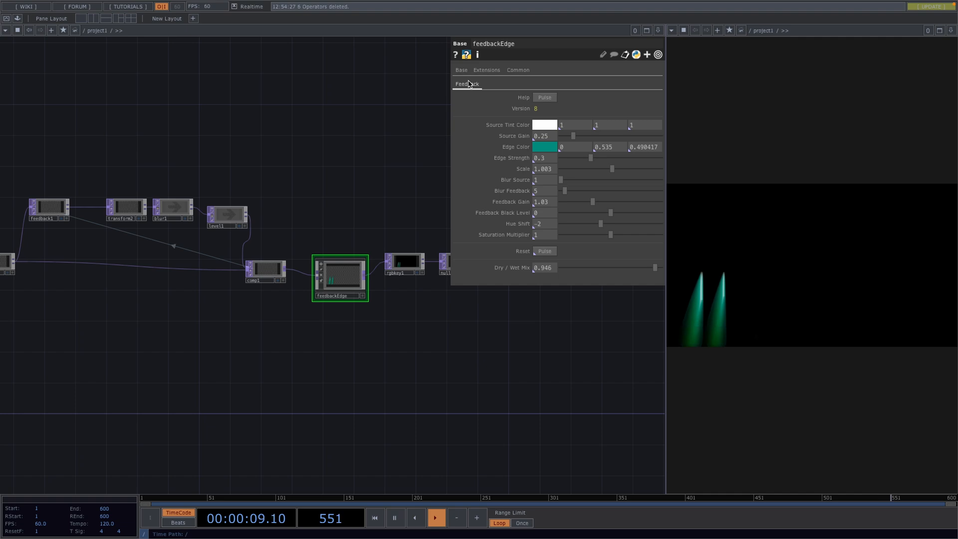